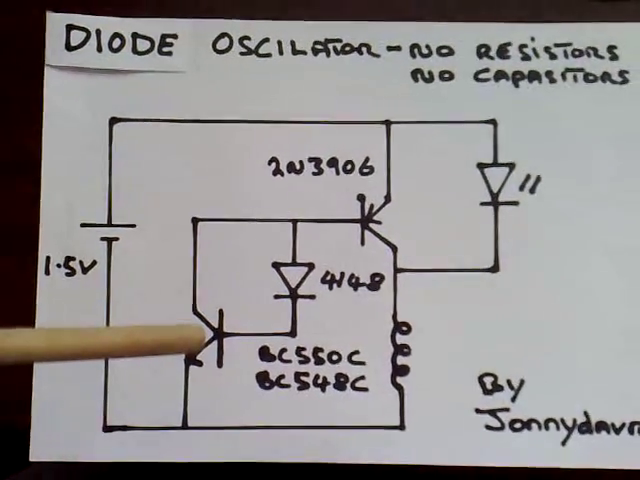
pyautogui.moveTo(300, 320)
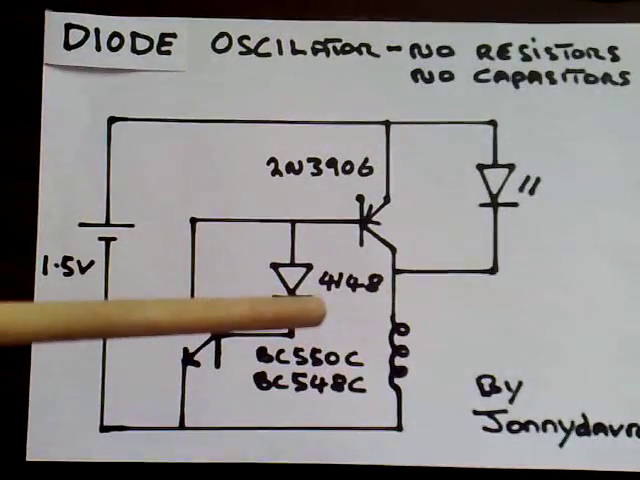